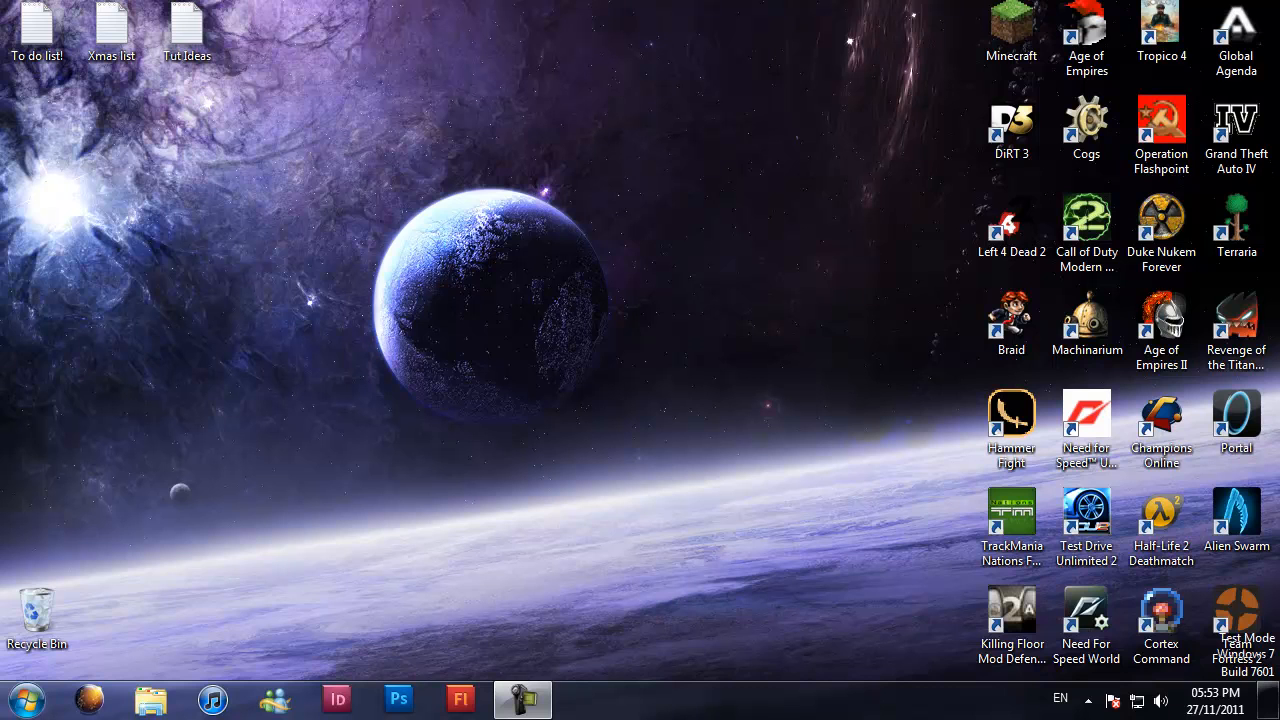
pyautogui.moveTo(1100, 696)
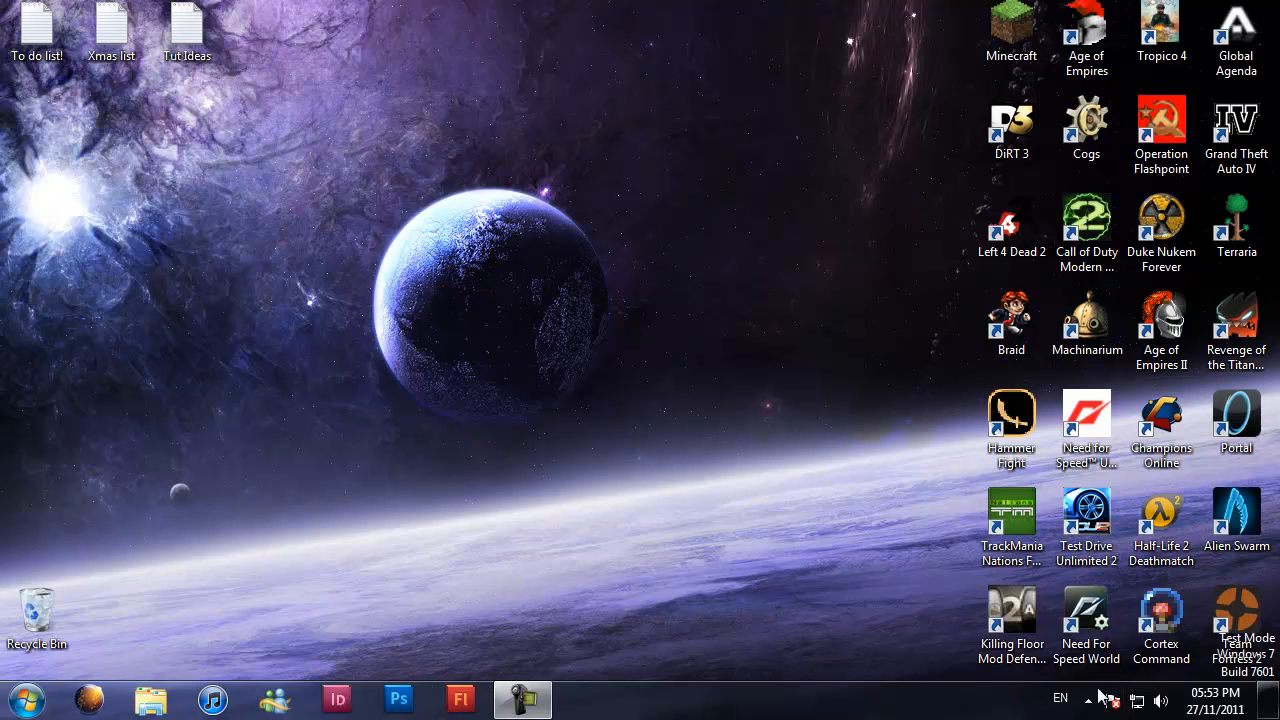
pyautogui.moveTo(704, 716)
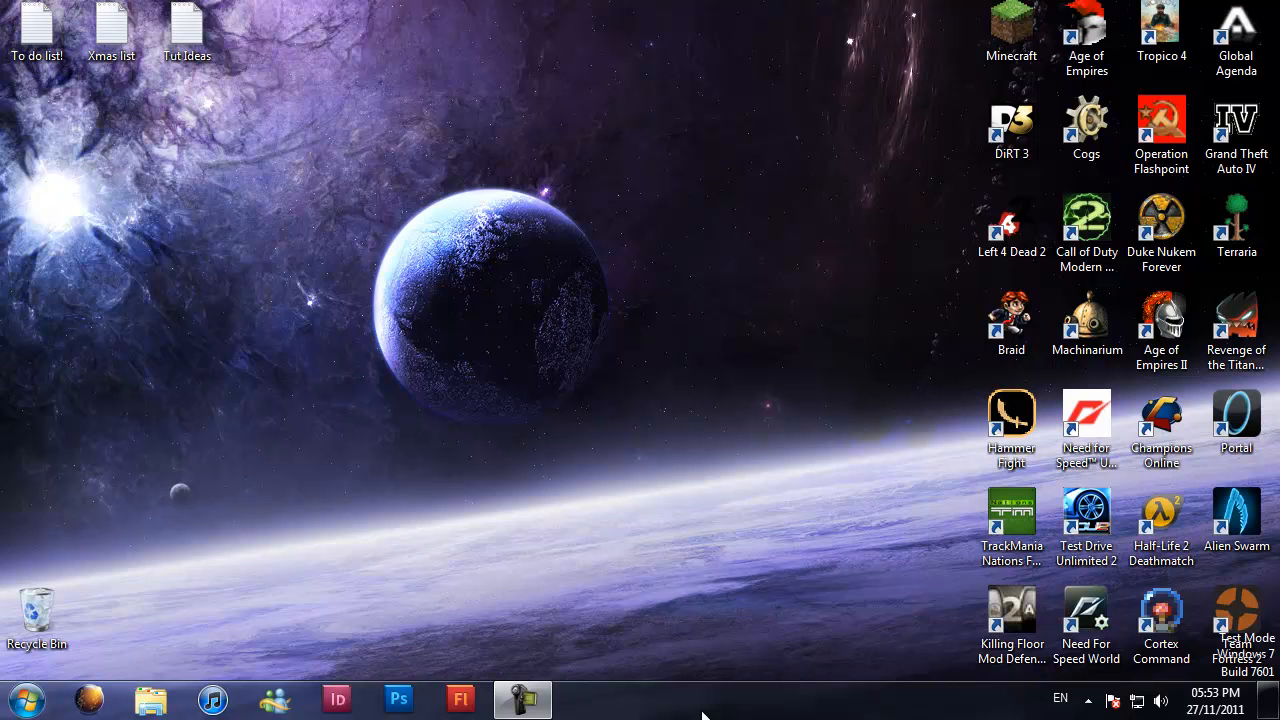
pyautogui.moveTo(778, 672)
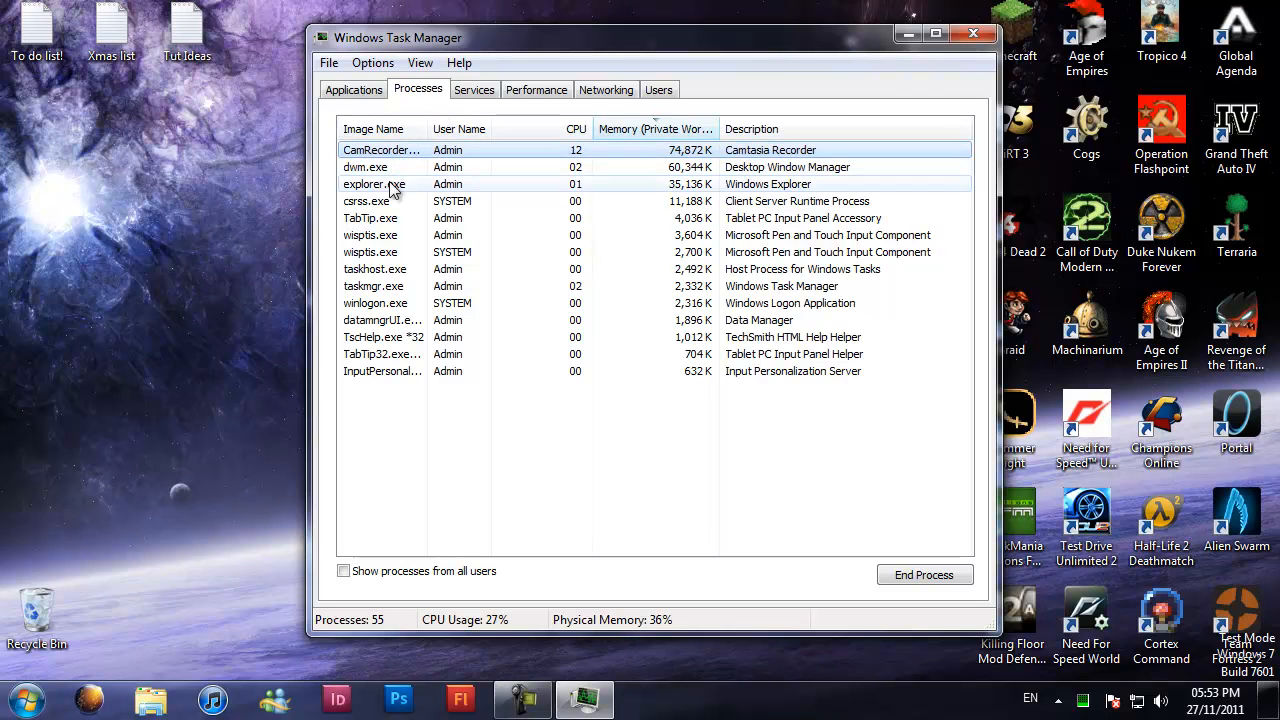
# End the explorer.exe process and confirm the warning, removing the taskbar and desktop icons.
pyautogui.click(374, 184)
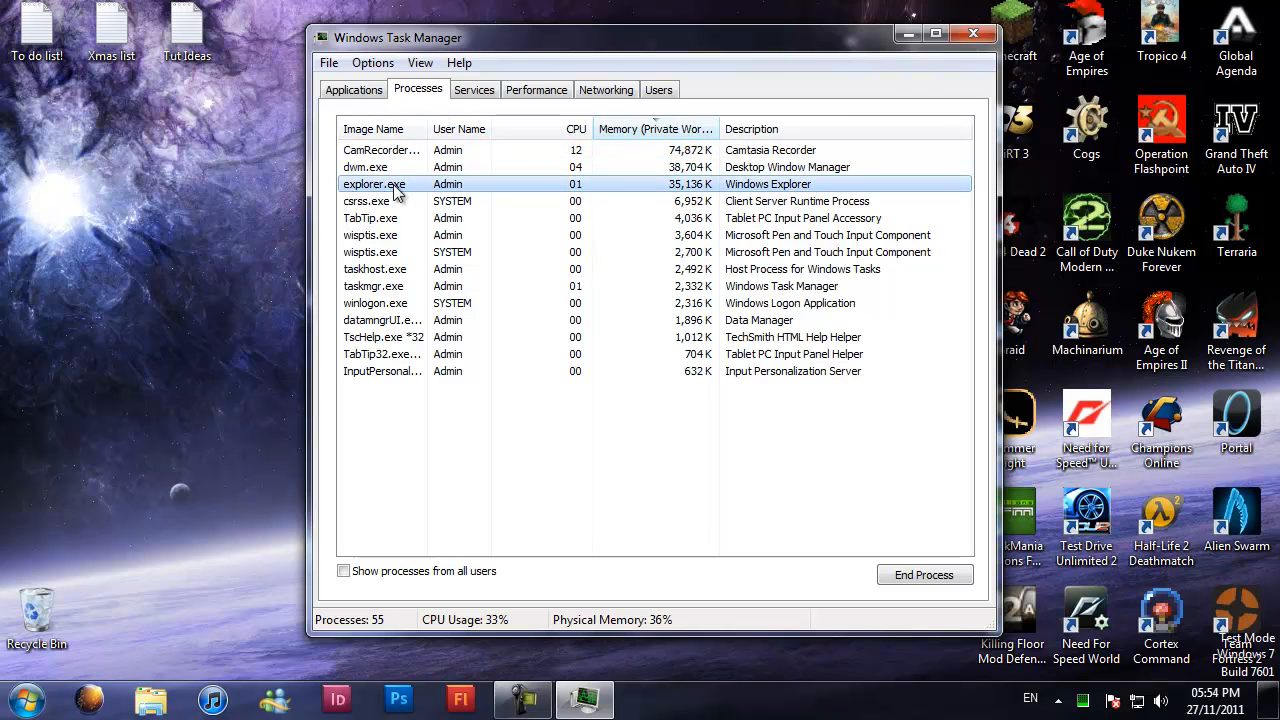
pyautogui.click(924, 574)
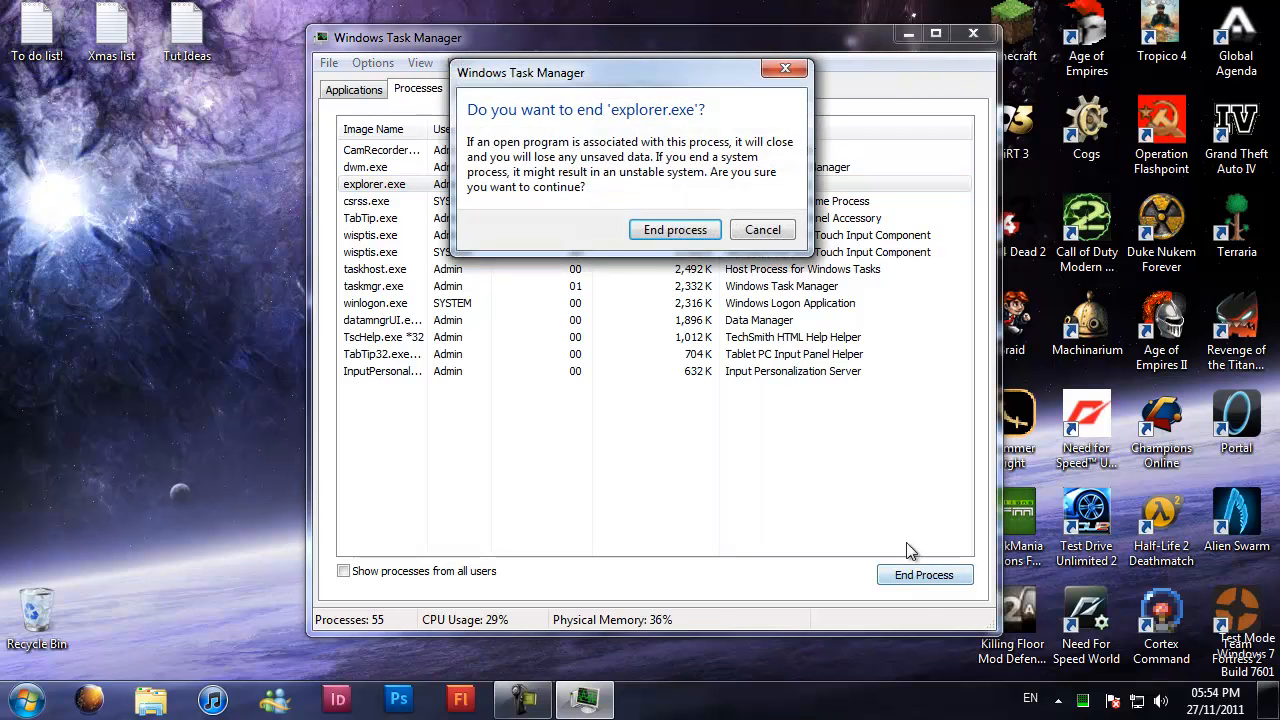
pyautogui.click(676, 230)
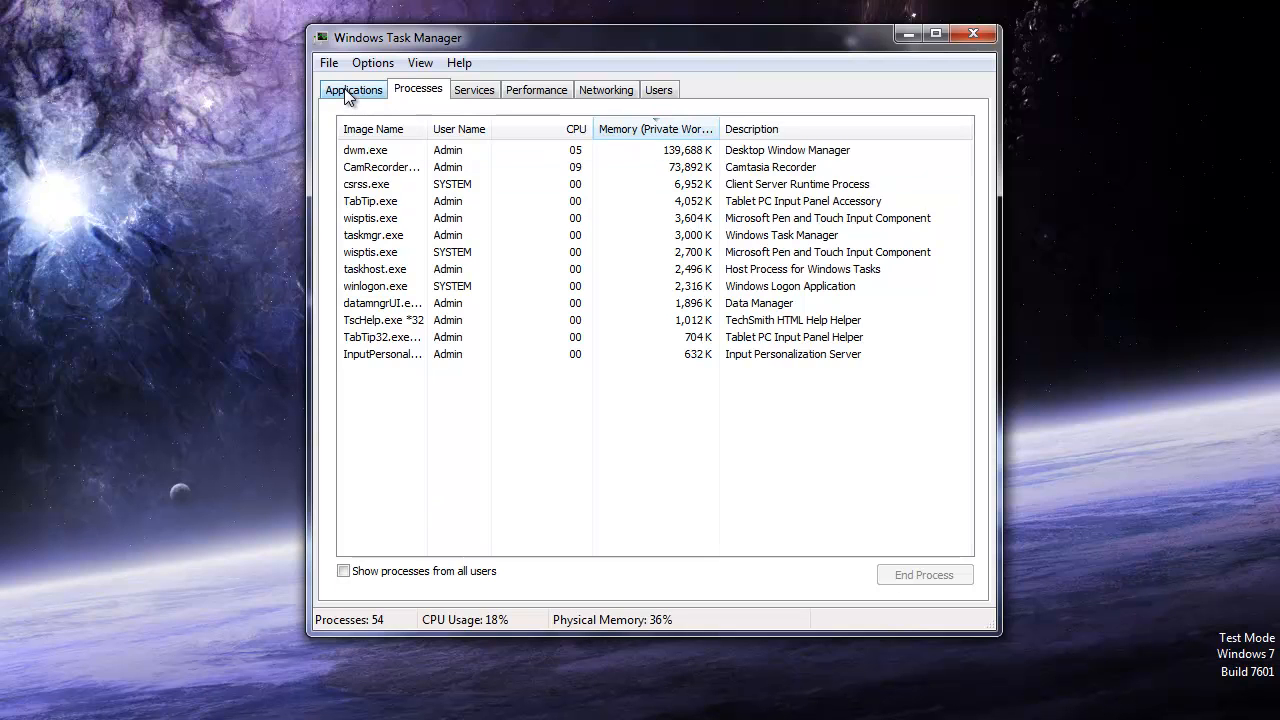
# Run explorer.exe as a new task from the Applications tab to bring back the taskbar and icons.
pyautogui.click(352, 88)
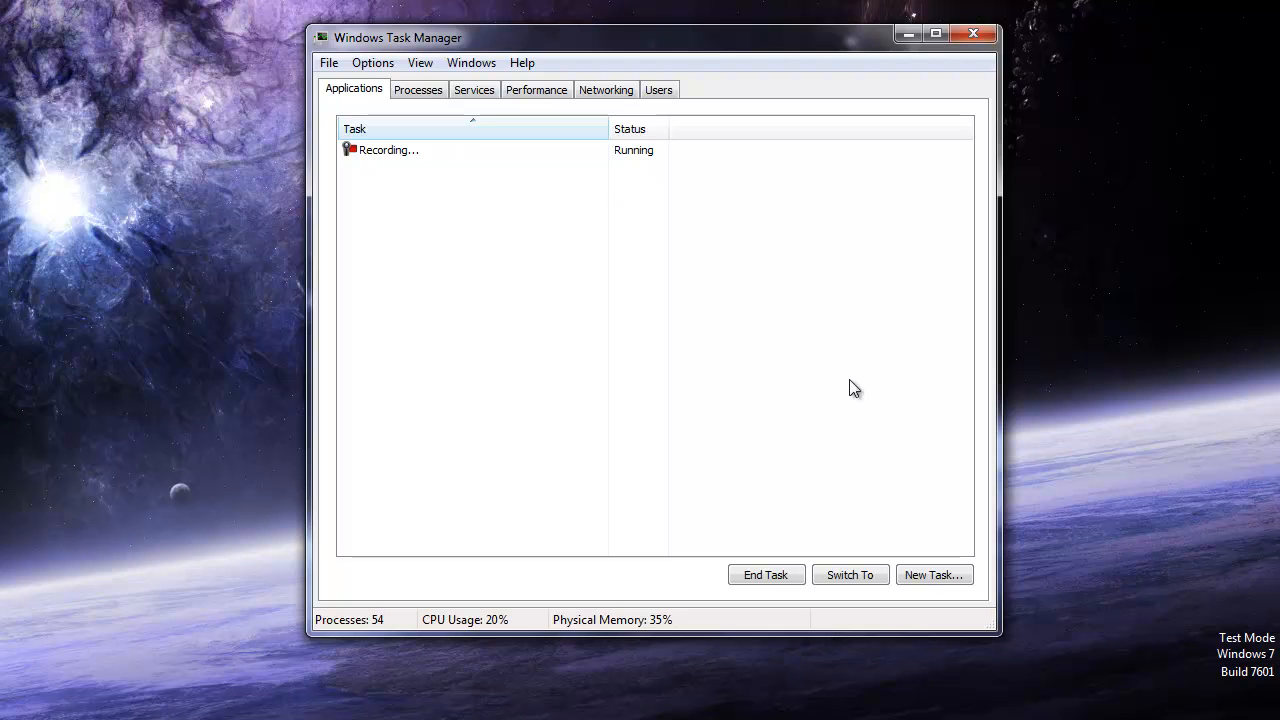
pyautogui.click(932, 574)
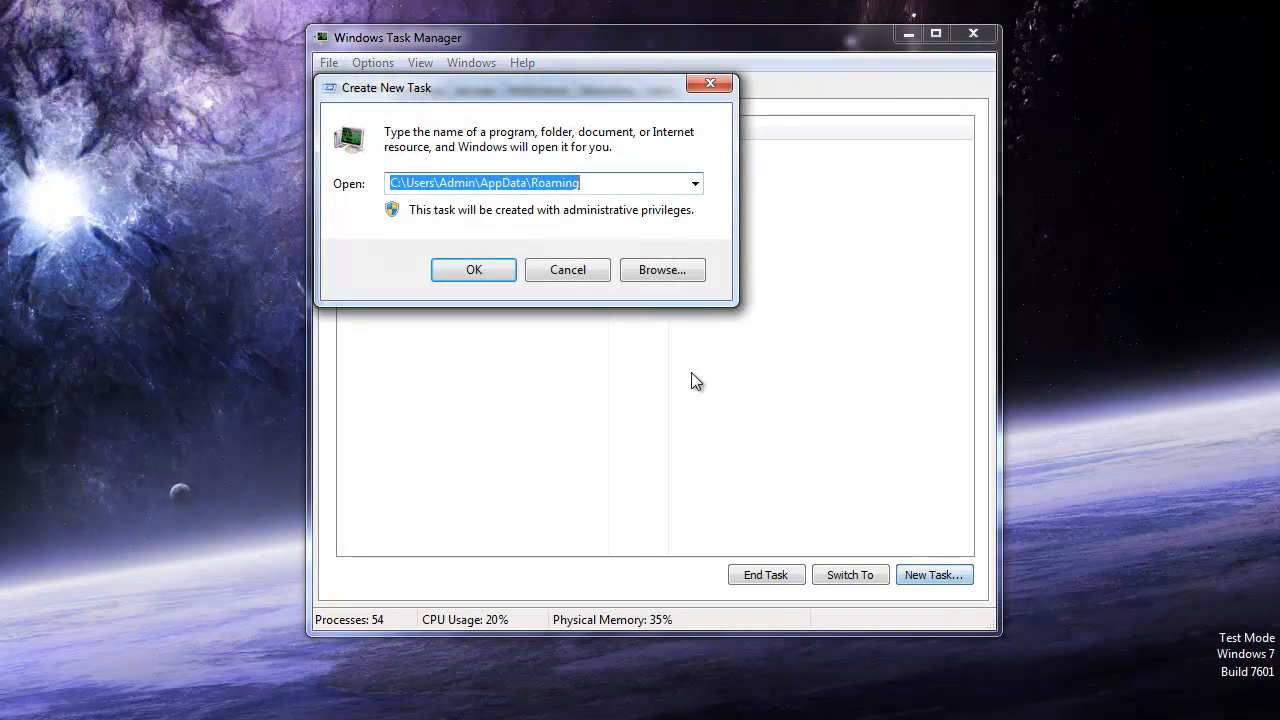
pyautogui.write('ex')
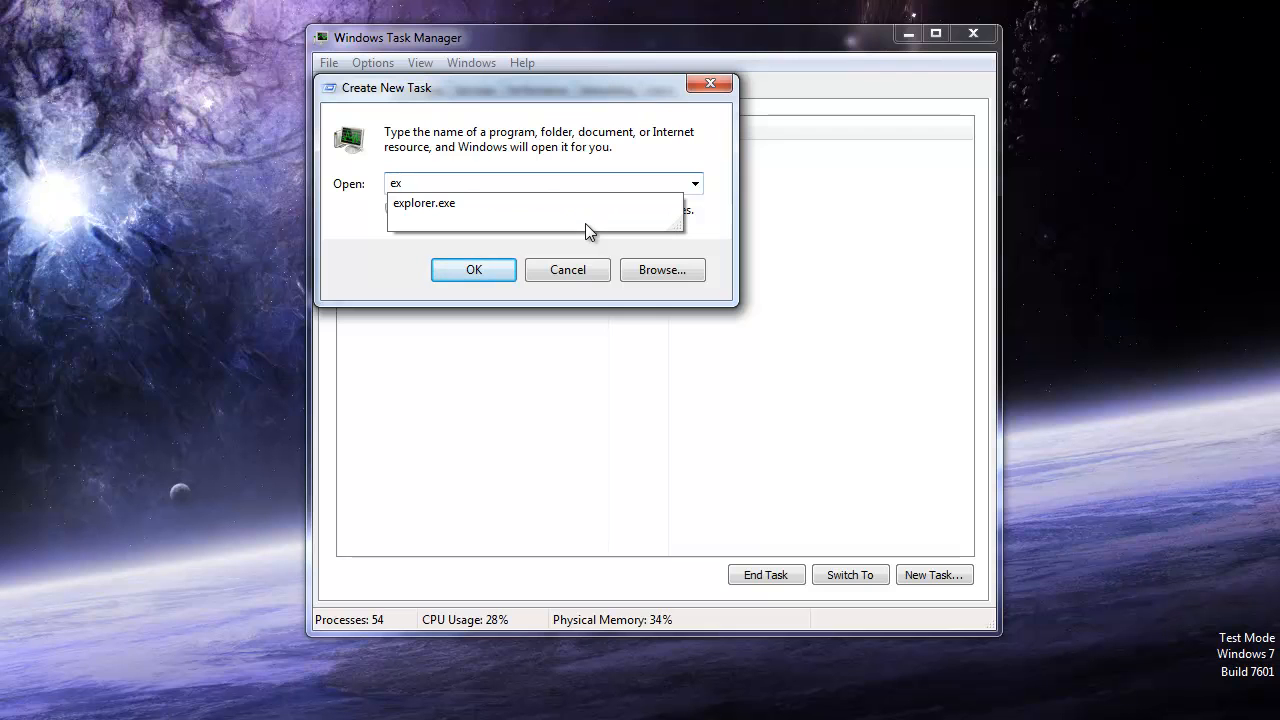
pyautogui.write('plorer.exe')
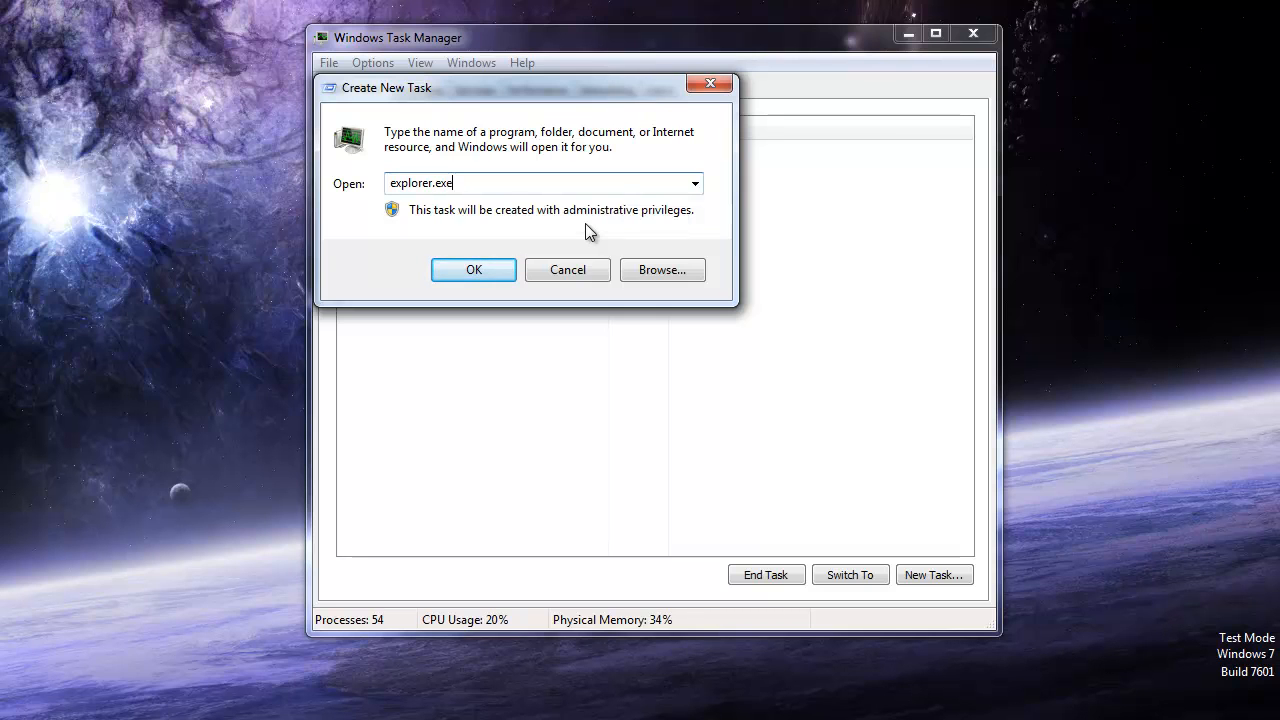
pyautogui.click(472, 270)
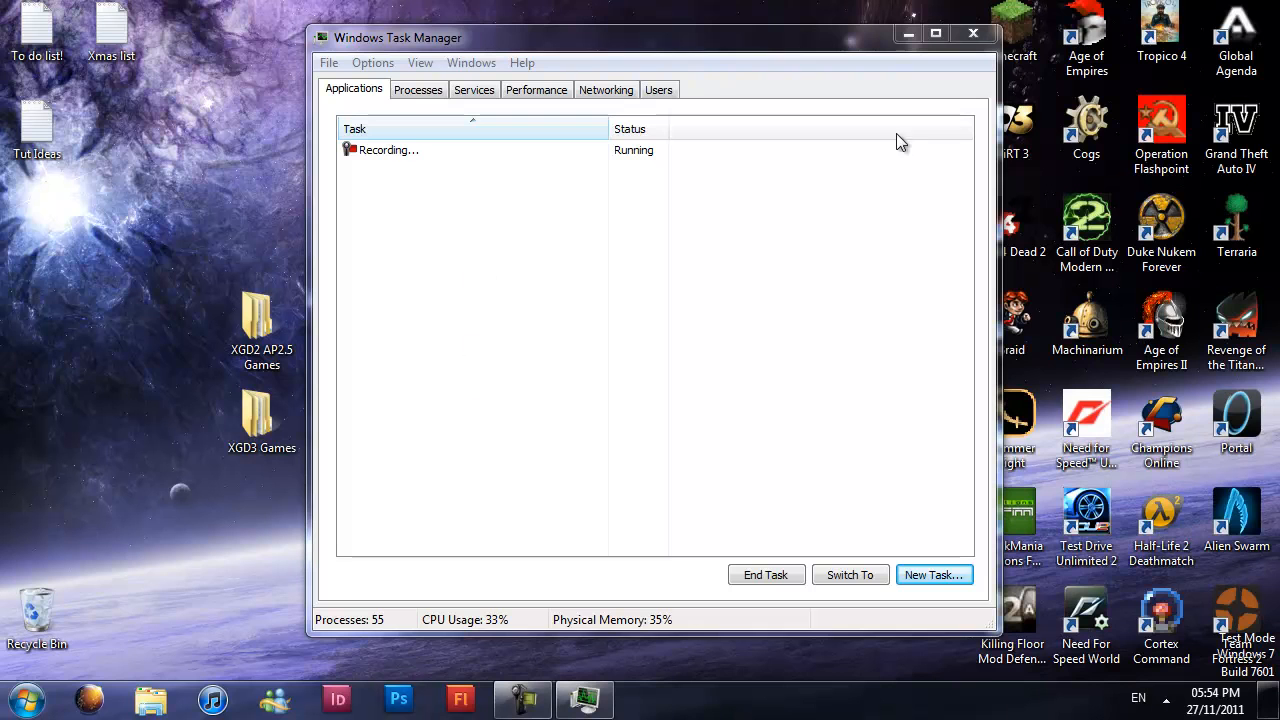
pyautogui.moveTo(510, 190)
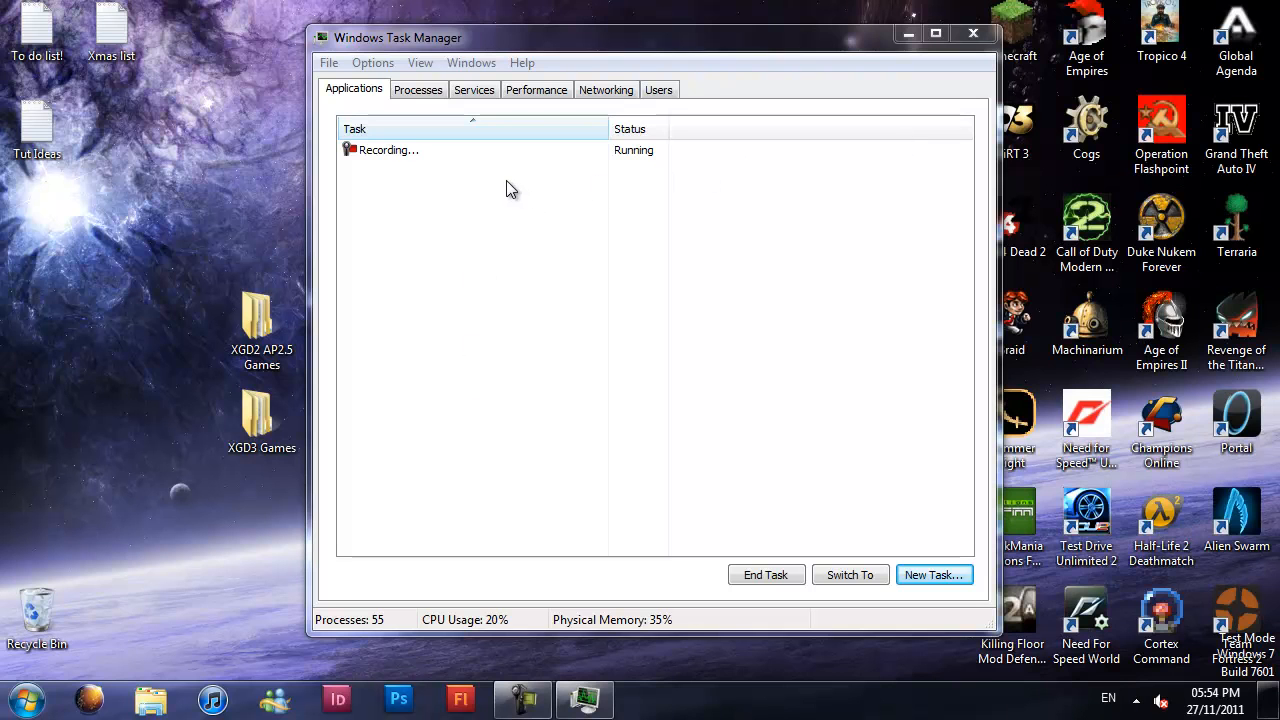